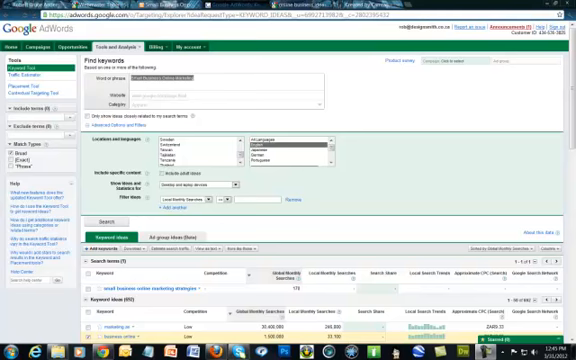
pyautogui.moveTo(396, 97)
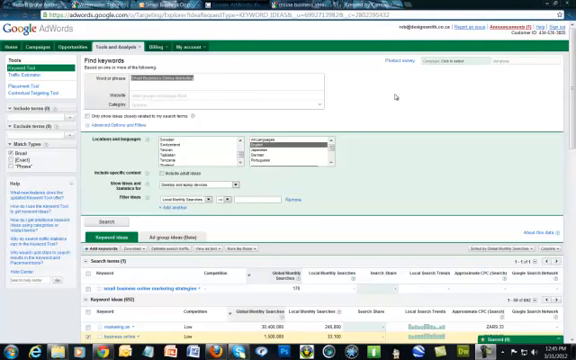
# Step: Search keyword ideas for 'Small Business Online Marketing' and scroll the results list
pyautogui.write('Small Business Online Marketing')
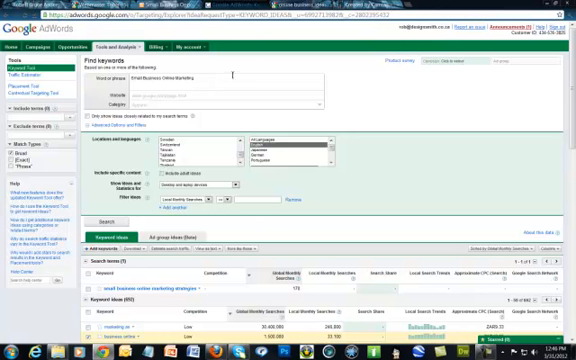
pyautogui.scroll(-3)
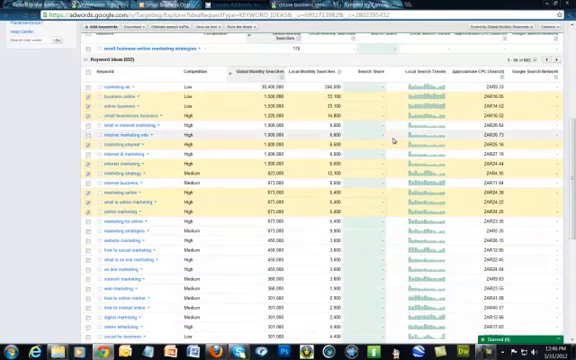
pyautogui.scroll(-3)
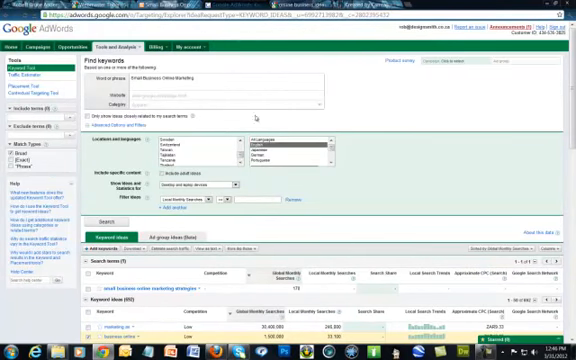
pyautogui.moveTo(257, 117)
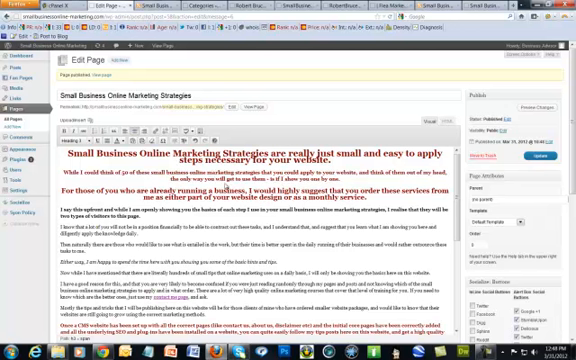
pyautogui.moveTo(225, 187)
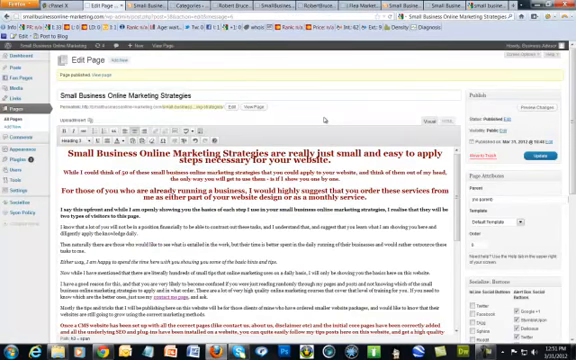
# Step: Scroll to the bottom of the page content to add the closing thank-you sentence
pyautogui.scroll(-3)
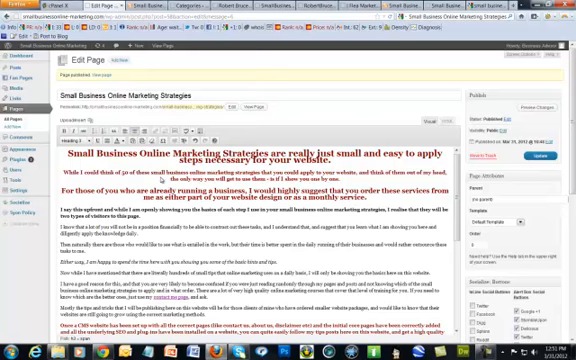
pyautogui.scroll(-3)
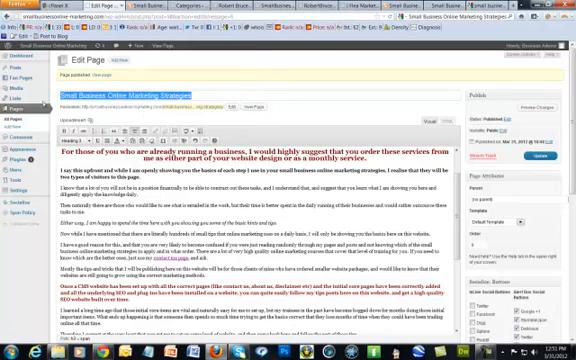
pyautogui.scroll(-3)
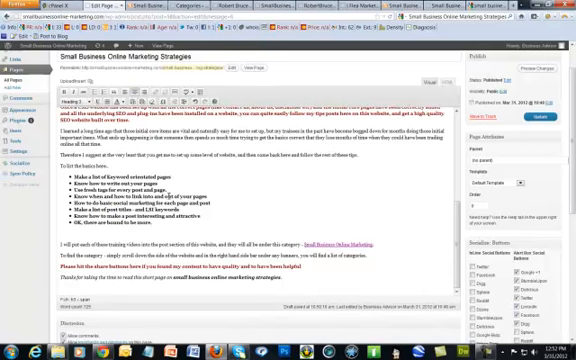
pyautogui.scroll(-3)
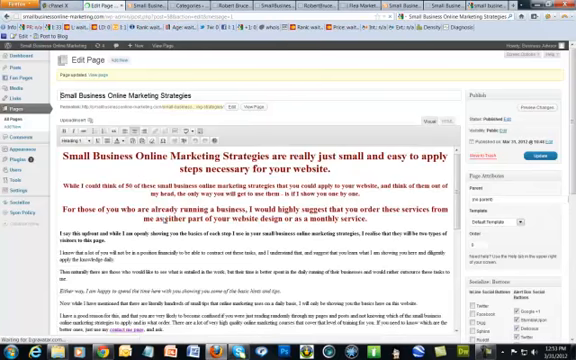
# Step: Update the page and scroll through the edited content to check it
pyautogui.scroll(-3)
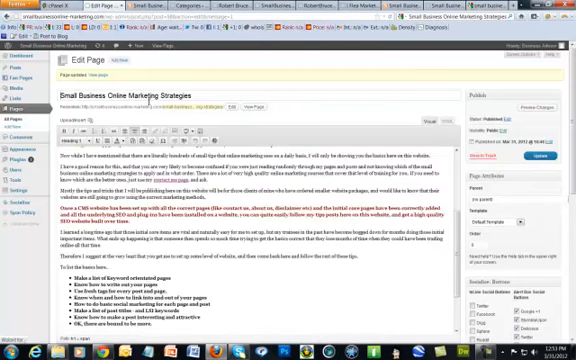
pyautogui.scroll(-3)
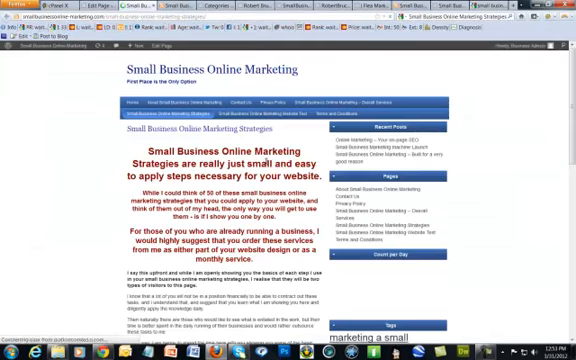
# Step: View the published page from the 'Page updated' notice and scroll it
pyautogui.scroll(-3)
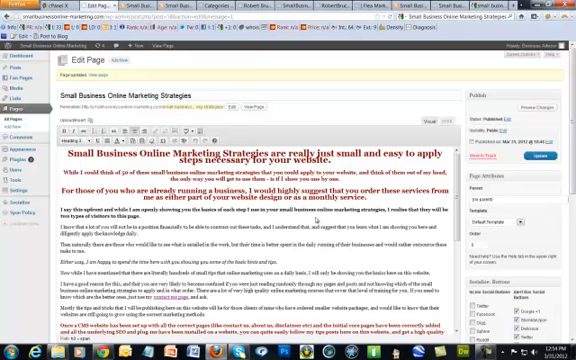
pyautogui.moveTo(291, 259)
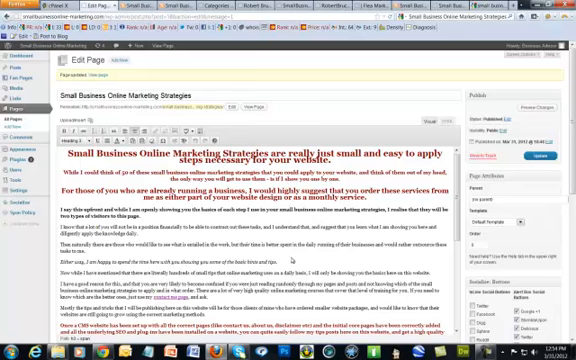
# Step: Scroll through the page editor, then view the live page
pyautogui.scroll(-3)
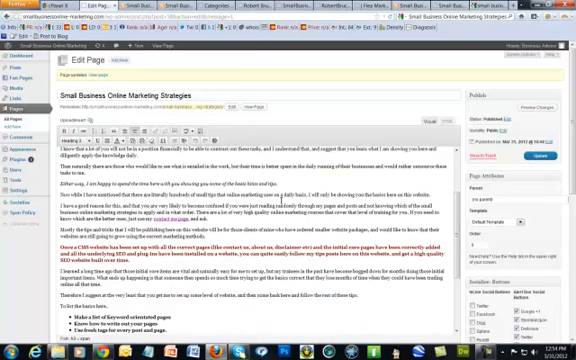
pyautogui.scroll(-3)
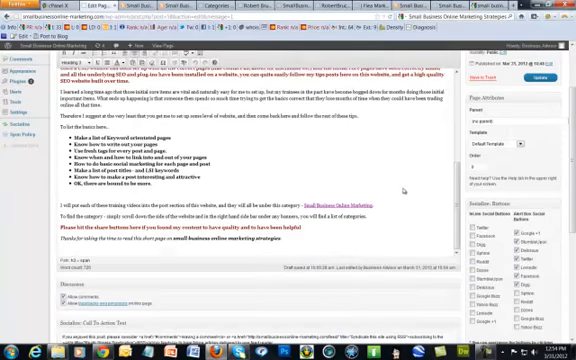
pyautogui.scroll(-3)
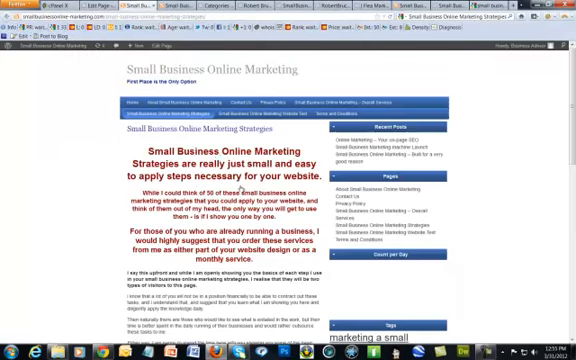
# Step: Switch back to the Edit Page tab showing the bulleted list and thank-you line
pyautogui.scroll(-3)
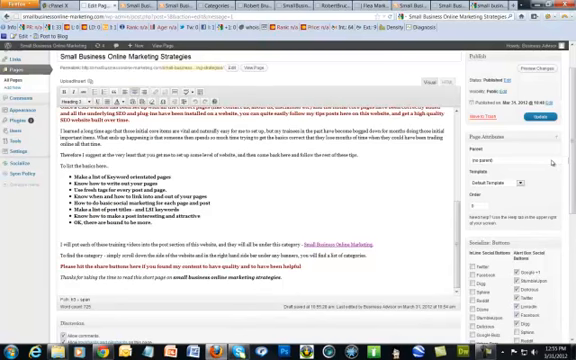
# Step: Click in the editor and switch to the live page tab
pyautogui.click(523, 153)
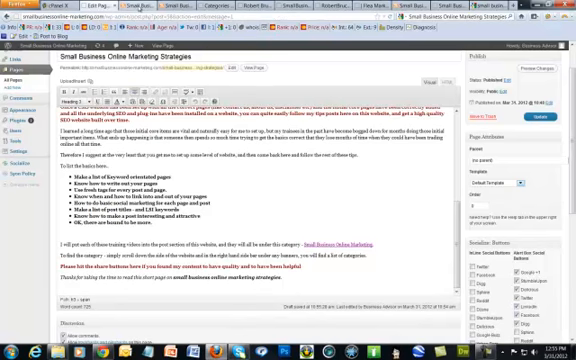
pyautogui.moveTo(318, 167)
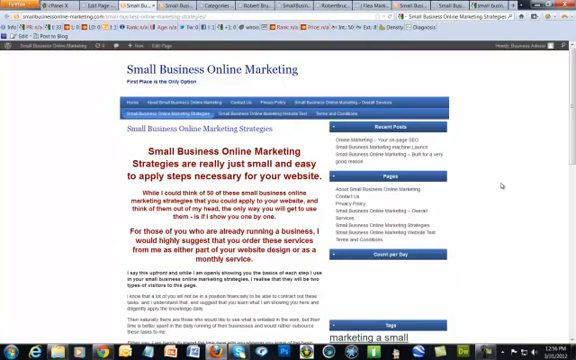
pyautogui.moveTo(497, 188)
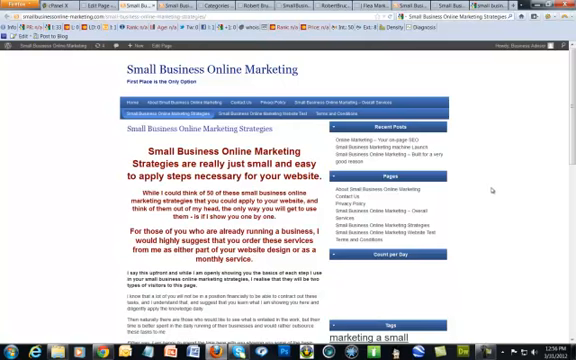
# Step: Scroll down and back up the live page, then return to the Edit Page tab
pyautogui.scroll(-3)
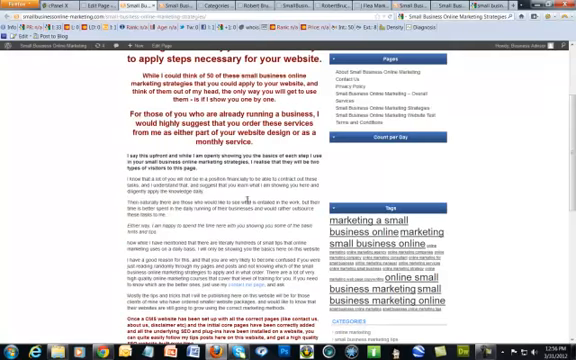
pyautogui.scroll(3)
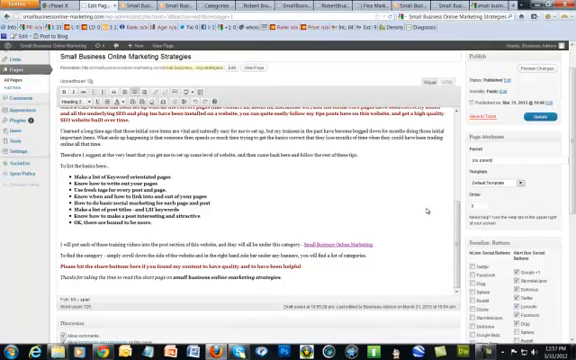
# Step: Scroll the editor down to the page settings, then switch to the Google search tab
pyautogui.scroll(-3)
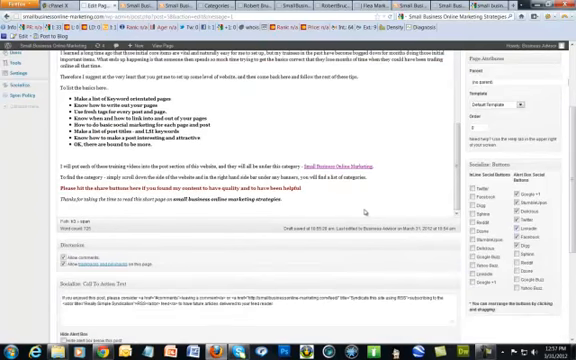
pyautogui.scroll(-3)
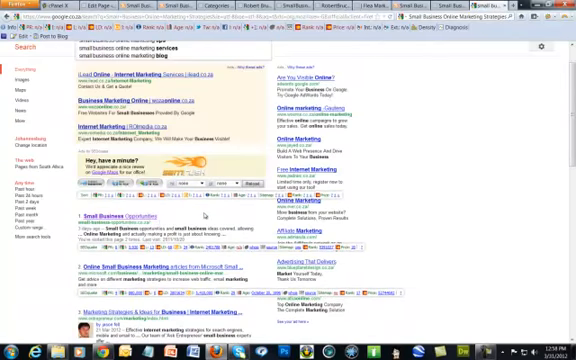
# Step: Scroll through the Google results, then return to the WordPress Edit Page tab
pyautogui.scroll(-3)
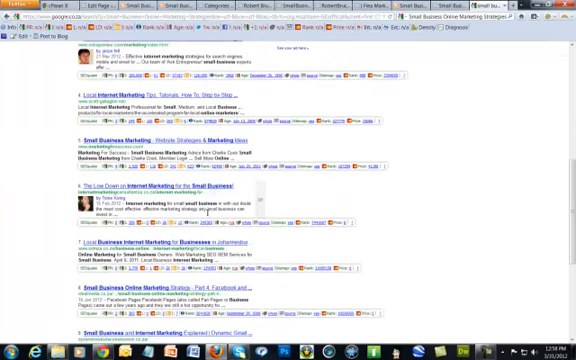
pyautogui.scroll(-3)
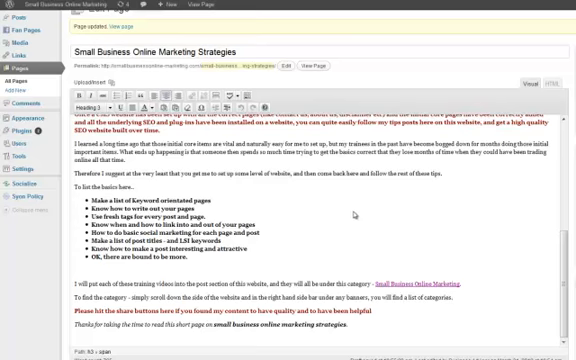
pyautogui.moveTo(355, 213)
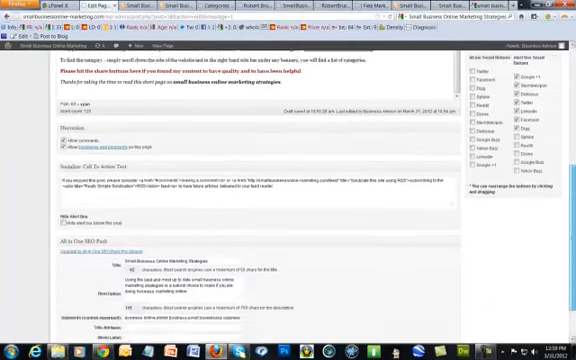
pyautogui.scroll(-3)
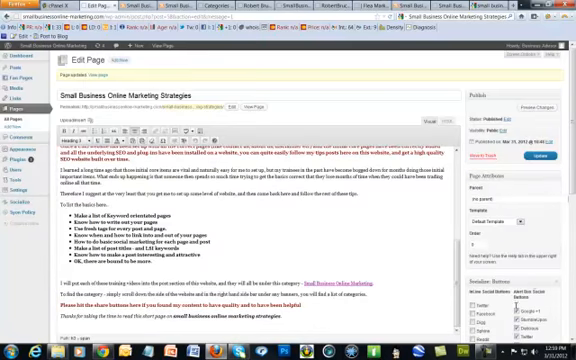
pyautogui.scroll(-3)
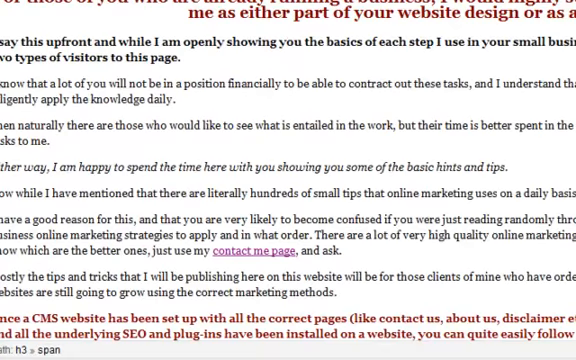
# Step: Scroll through the live Small Business Online Marketing Strategies page to review its headings and text
pyautogui.scroll(-3)
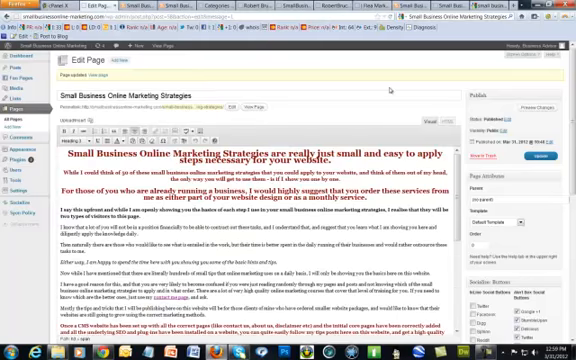
pyautogui.scroll(-3)
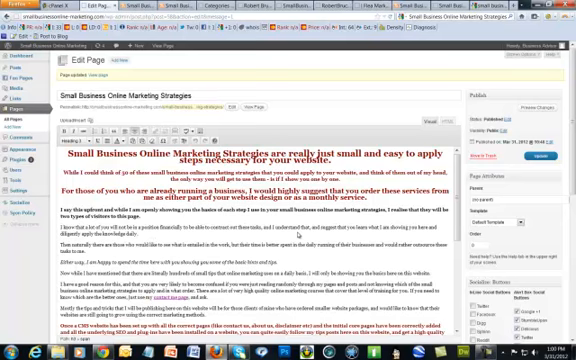
pyautogui.scroll(-3)
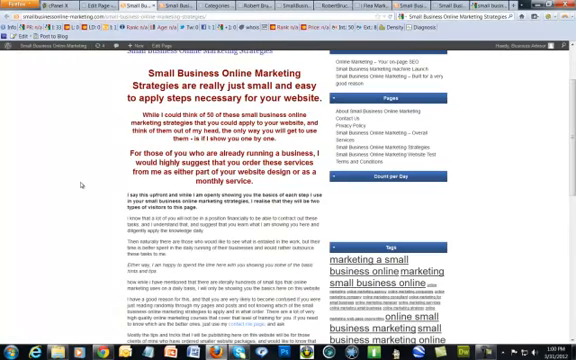
pyautogui.moveTo(82, 186)
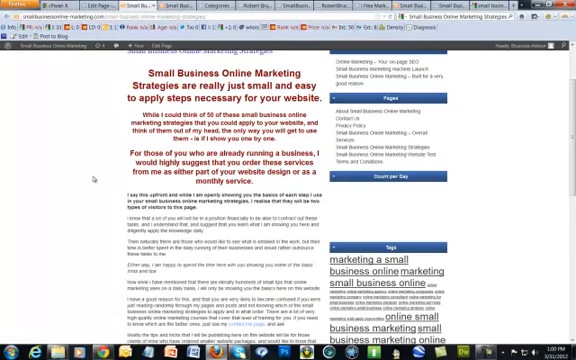
pyautogui.scroll(-3)
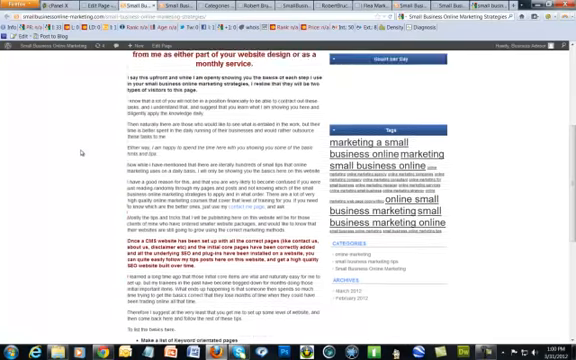
pyautogui.scroll(-3)
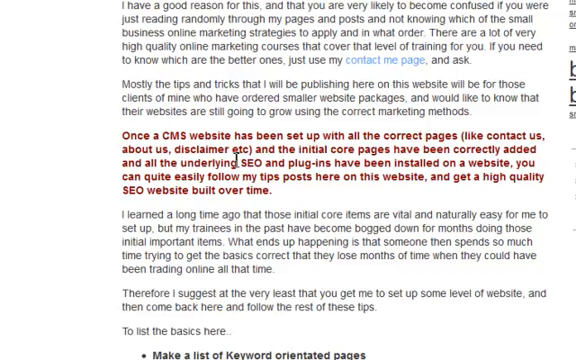
pyautogui.moveTo(203, 228)
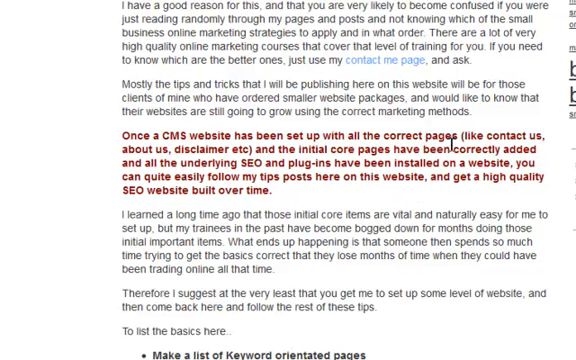
pyautogui.moveTo(86, 163)
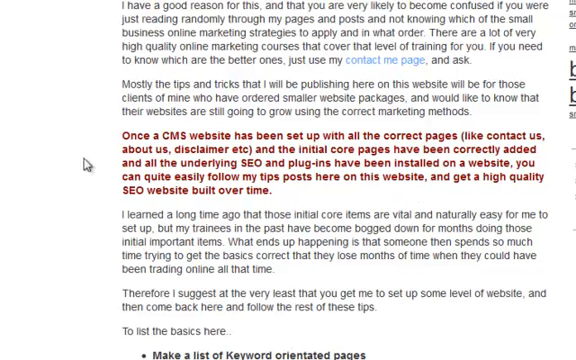
pyautogui.scroll(-3)
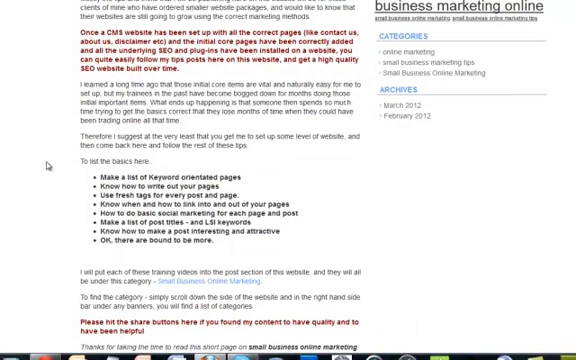
pyautogui.scroll(-3)
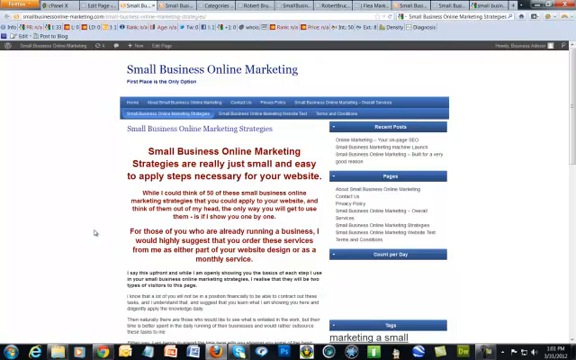
pyautogui.moveTo(91, 233)
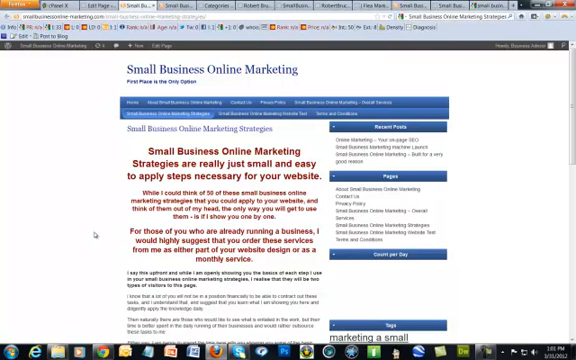